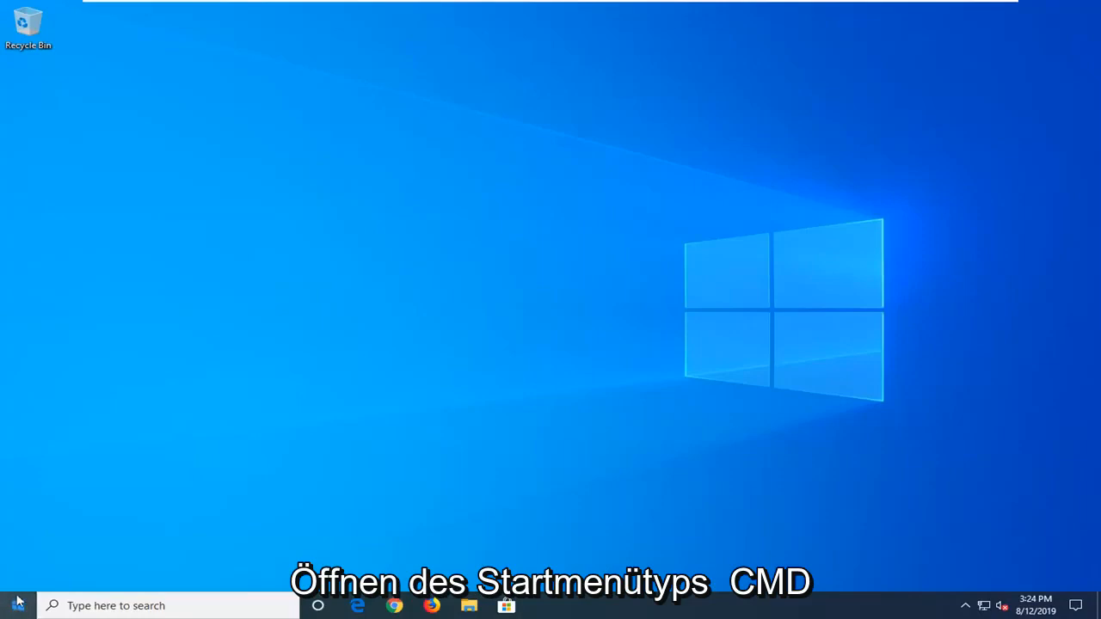
Step: Search the Start menu for Command Prompt and run it as administrator
click(16, 606)
text(cmd)
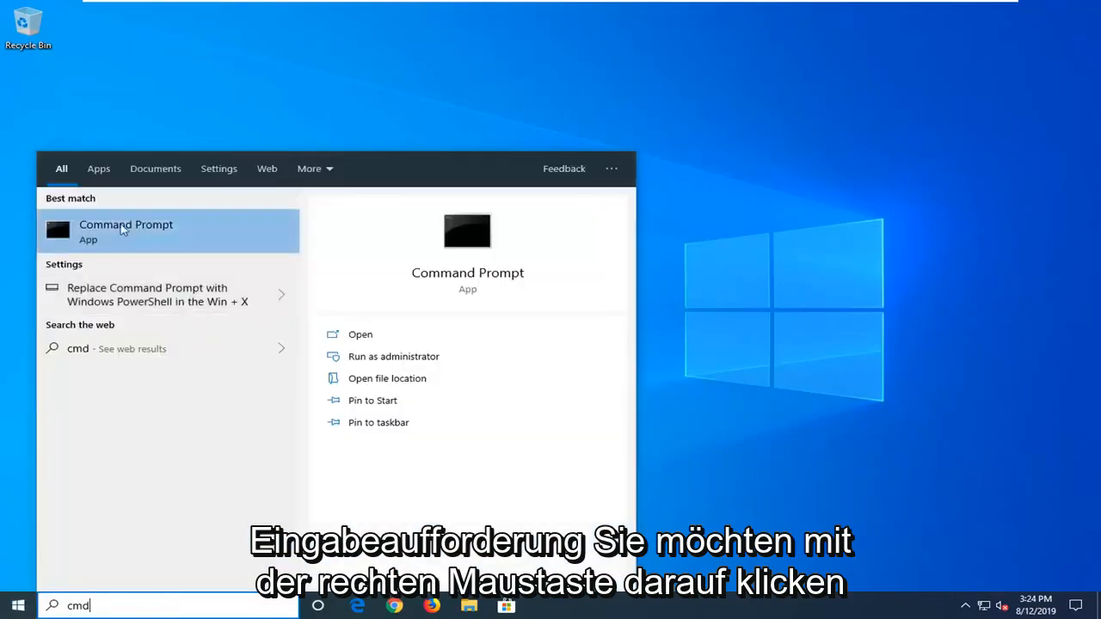
right_click(125, 225)
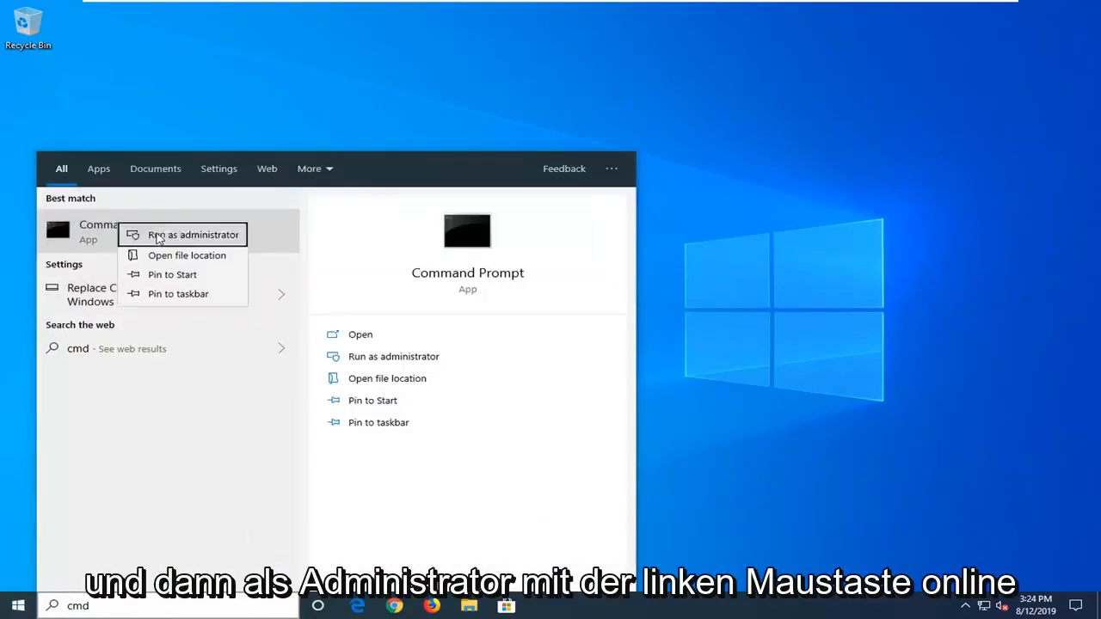
click(193, 234)
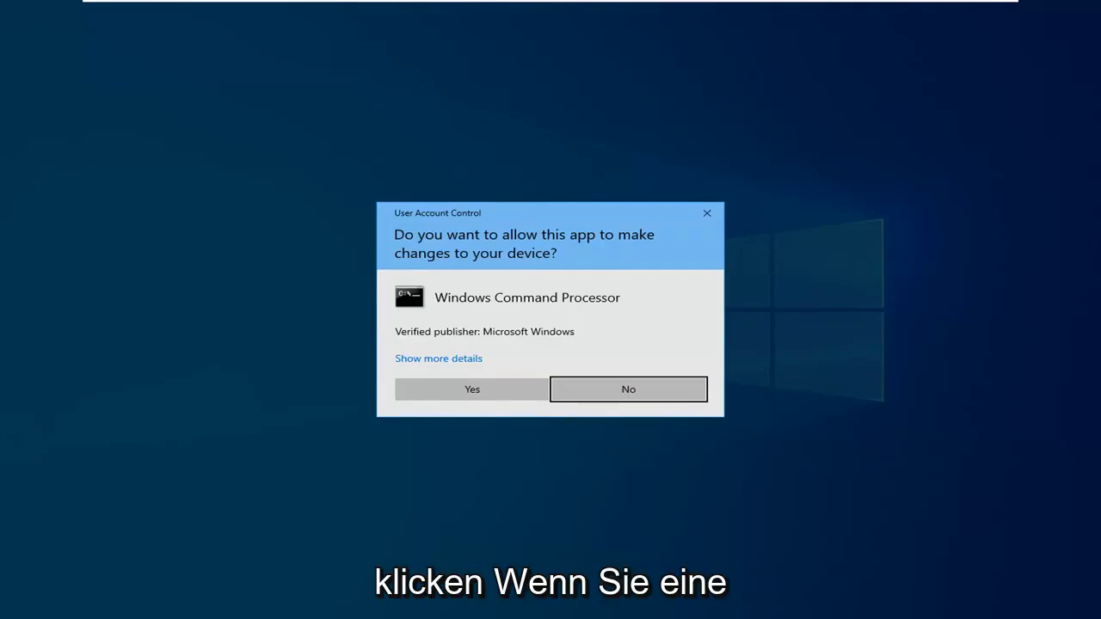
mouse_move(472, 394)
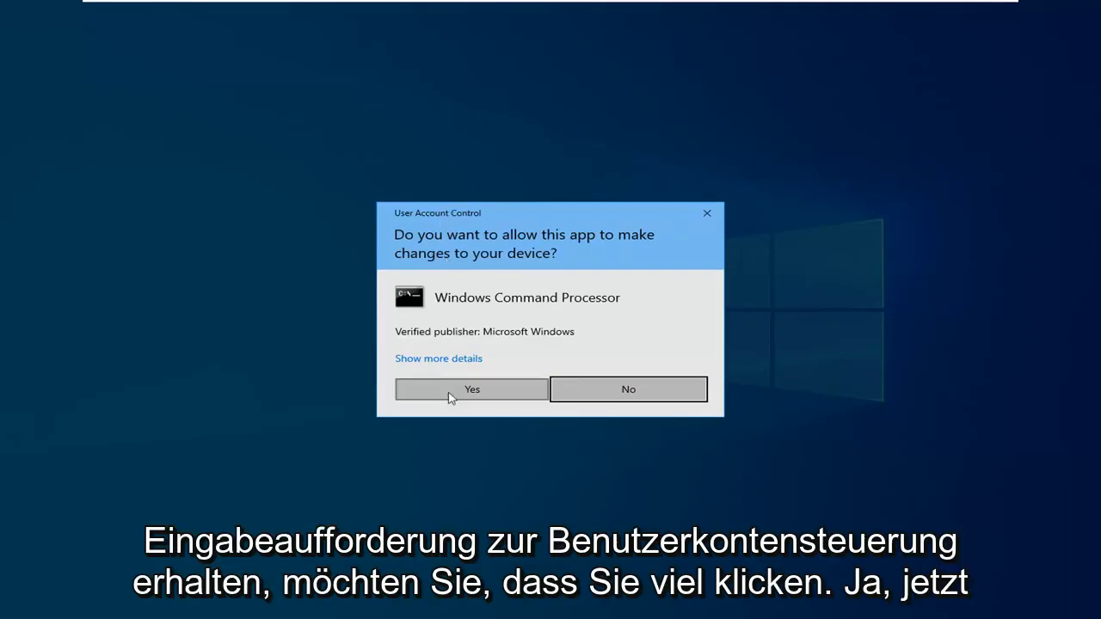
Step: Approve the User Account Control prompt for Windows Command Processor
click(471, 389)
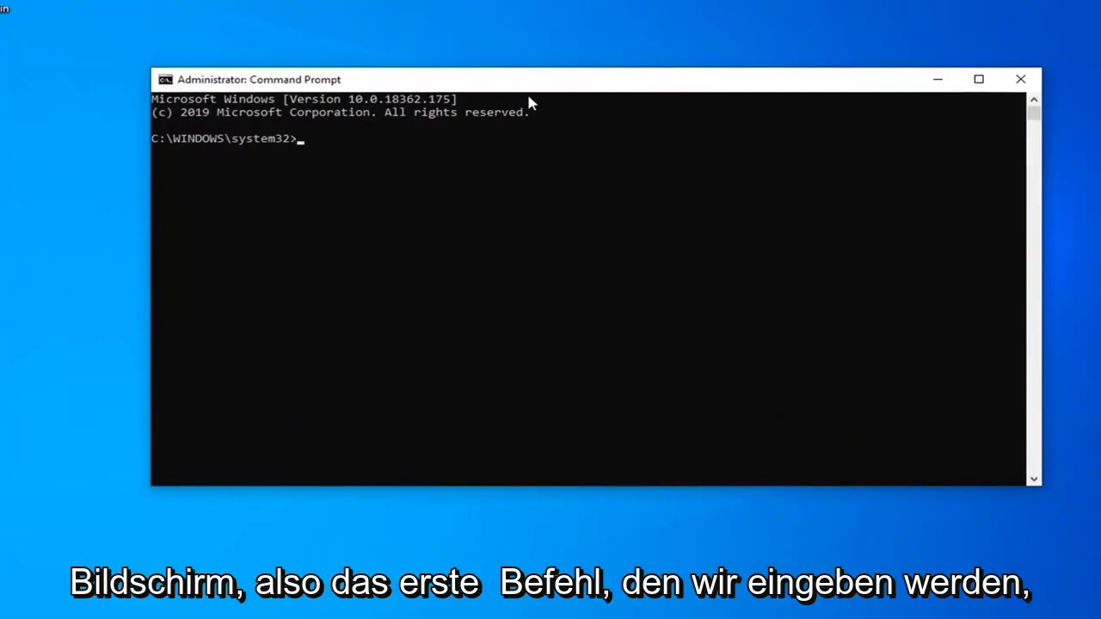
Step: Run ipconfig /flushdns to clear the DNS resolver cache
text(ip)
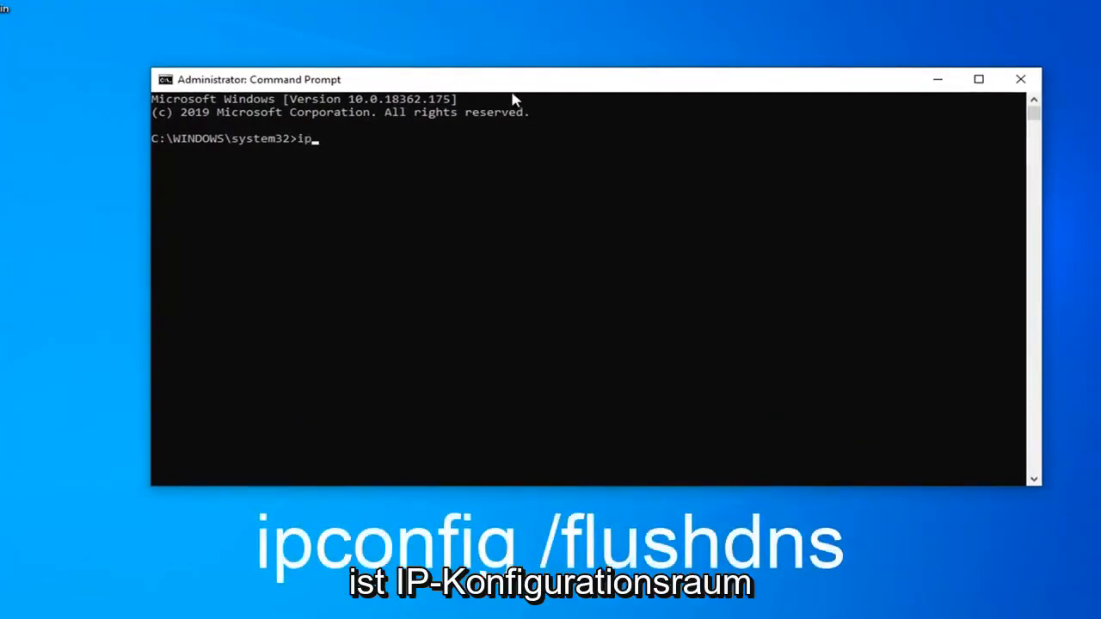
text(config)
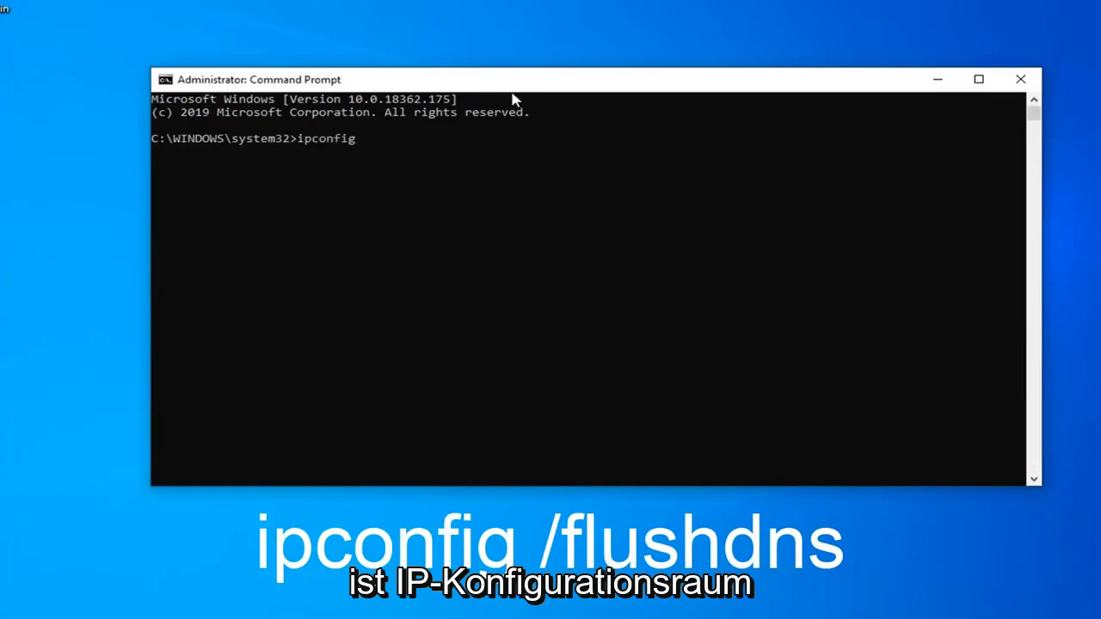
text(/flus)
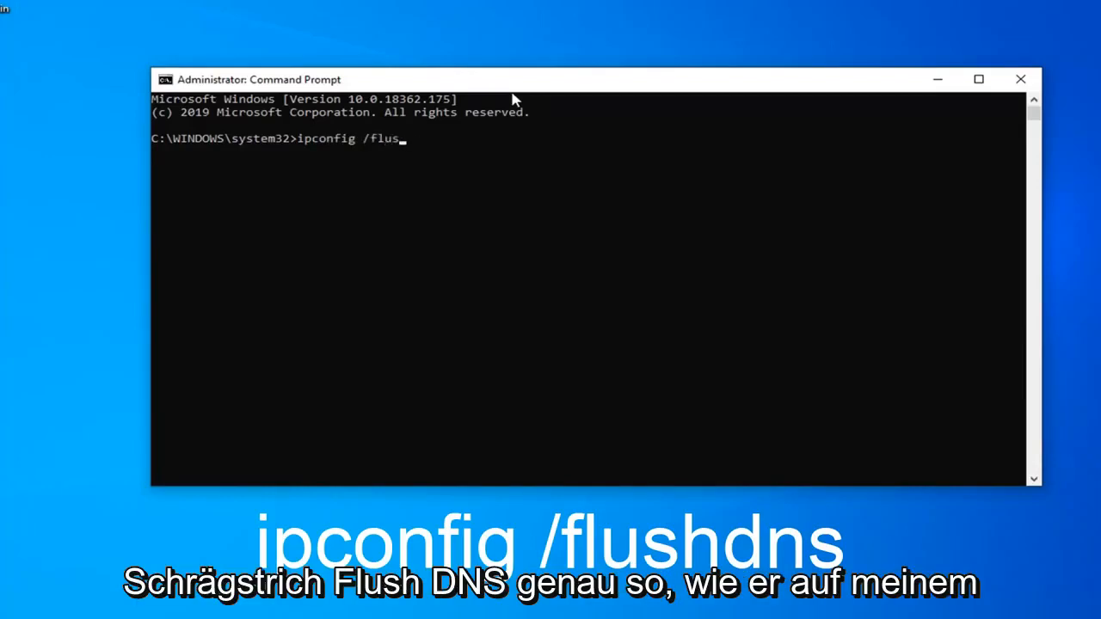
text(hdns)
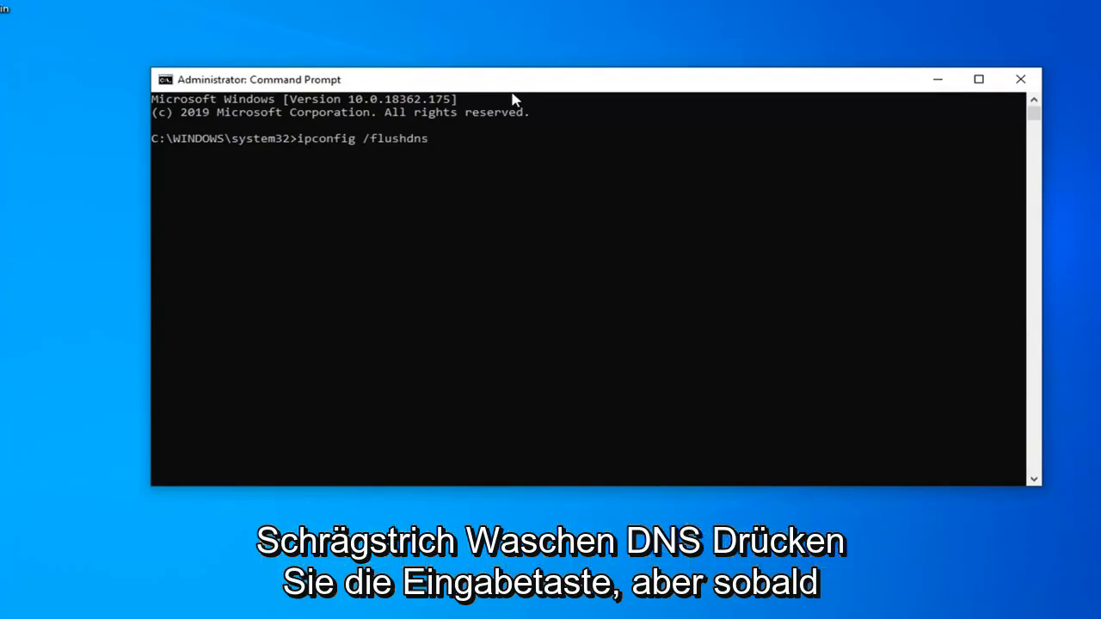
key(Return)
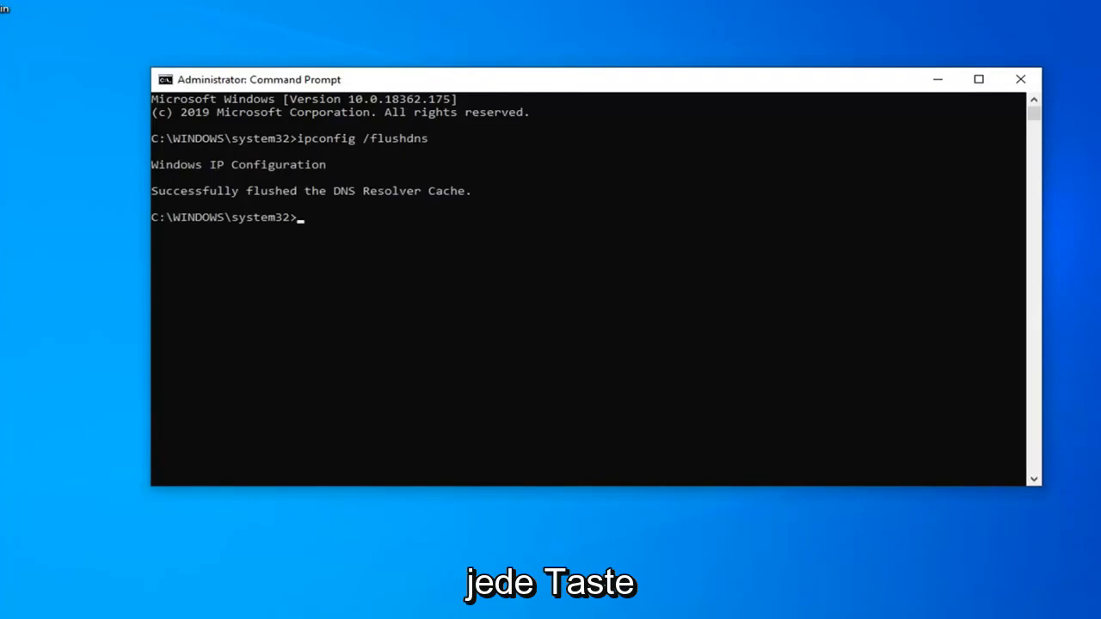
Step: Run netsh winsock reset to reset the Winsock catalog
text(netsh)
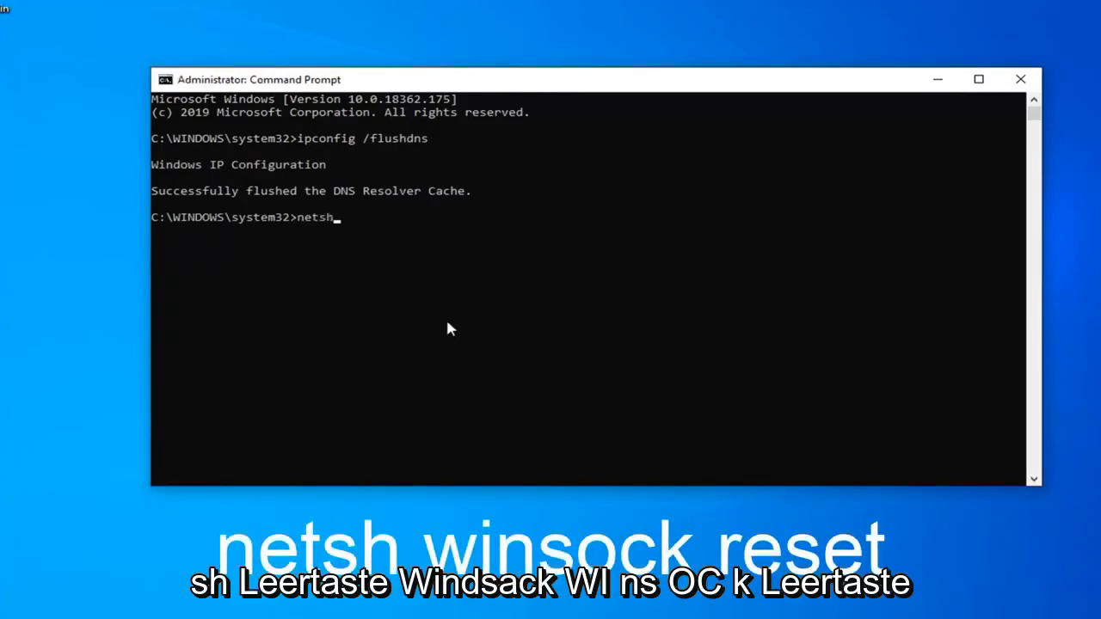
text(wi)
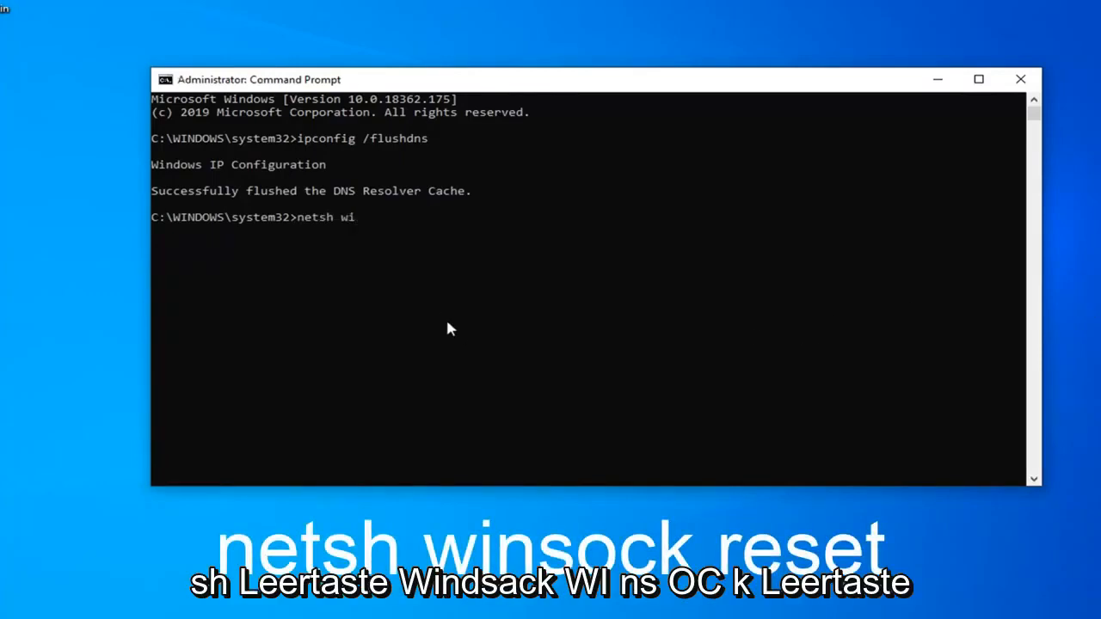
text(nsock)
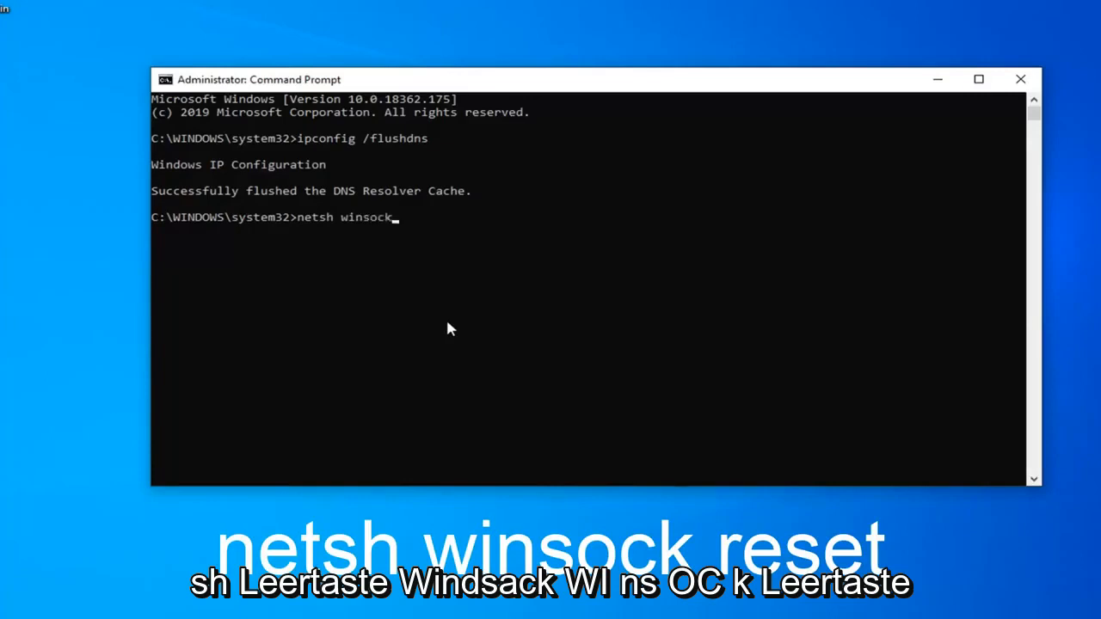
text(reset)
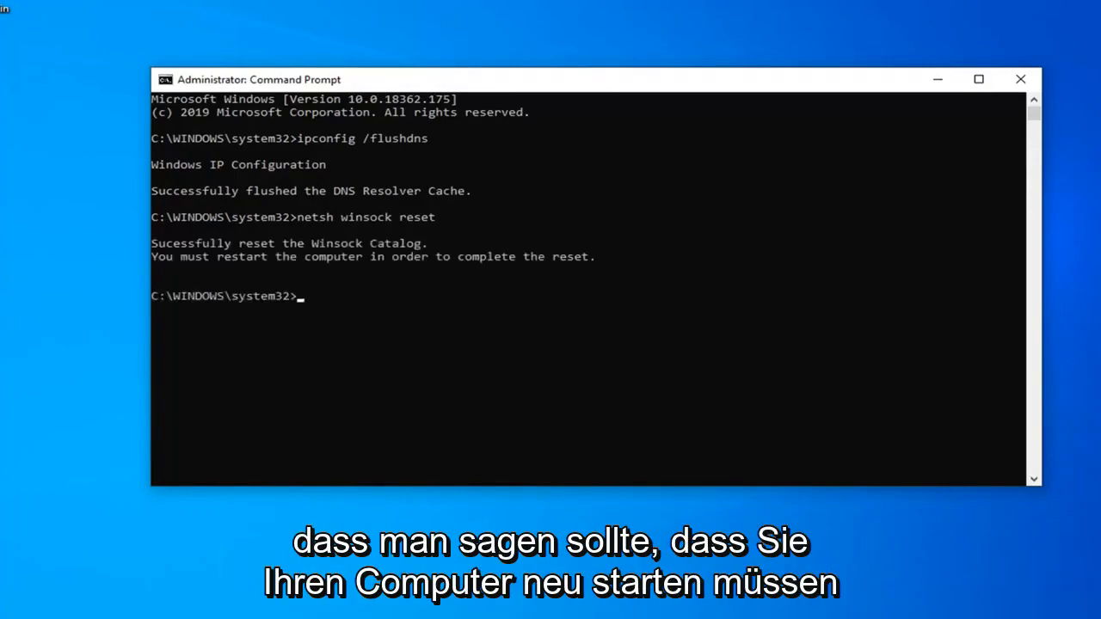
mouse_move(362, 291)
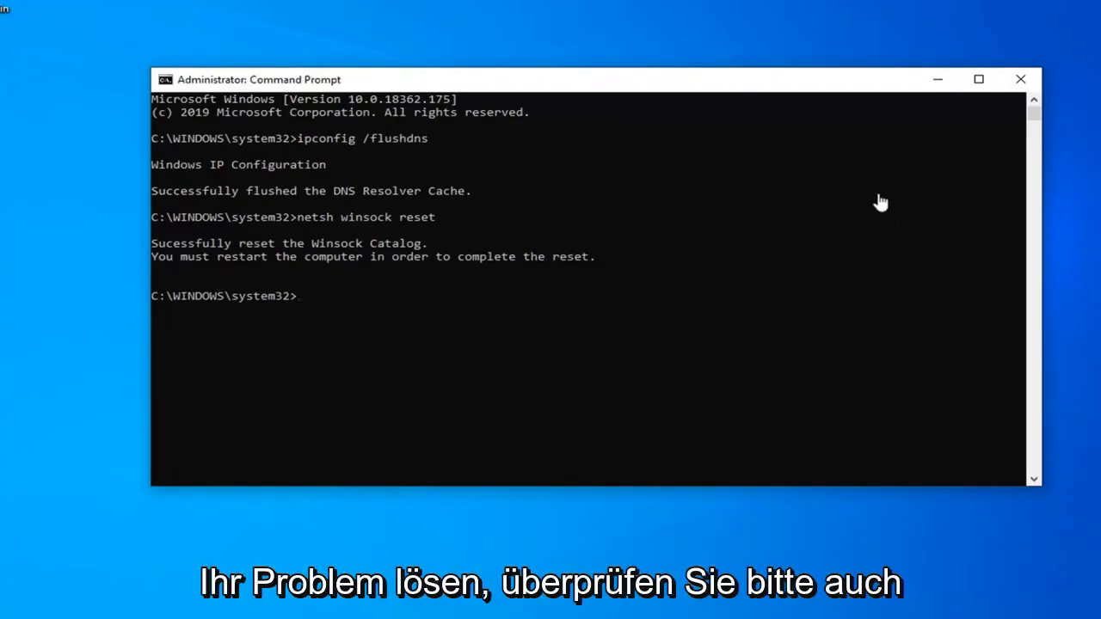
mouse_move(839, 195)
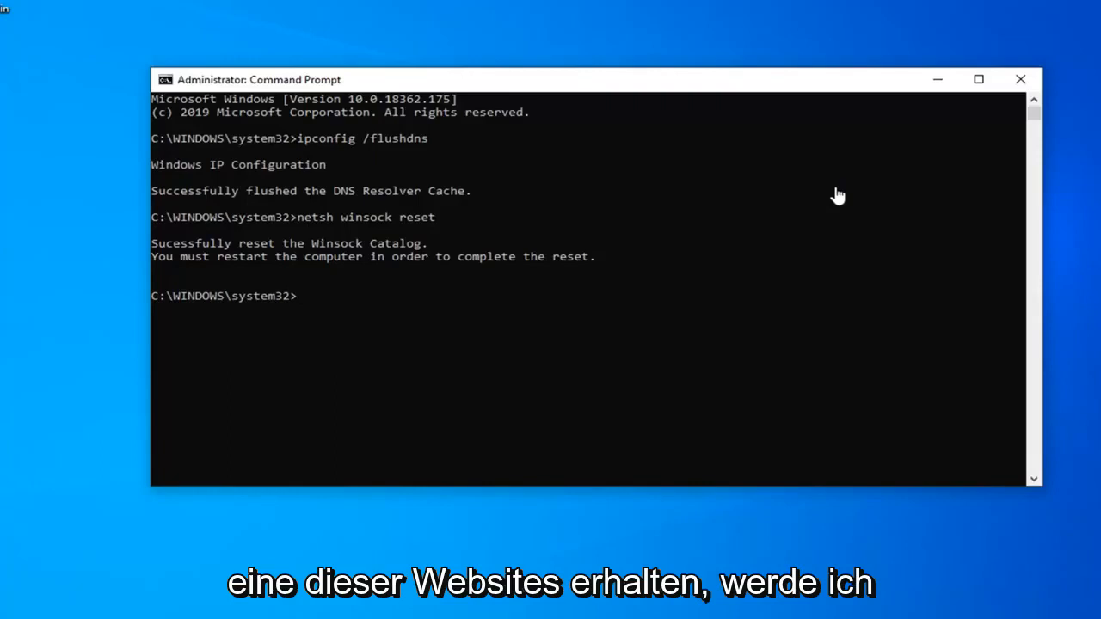
mouse_move(851, 201)
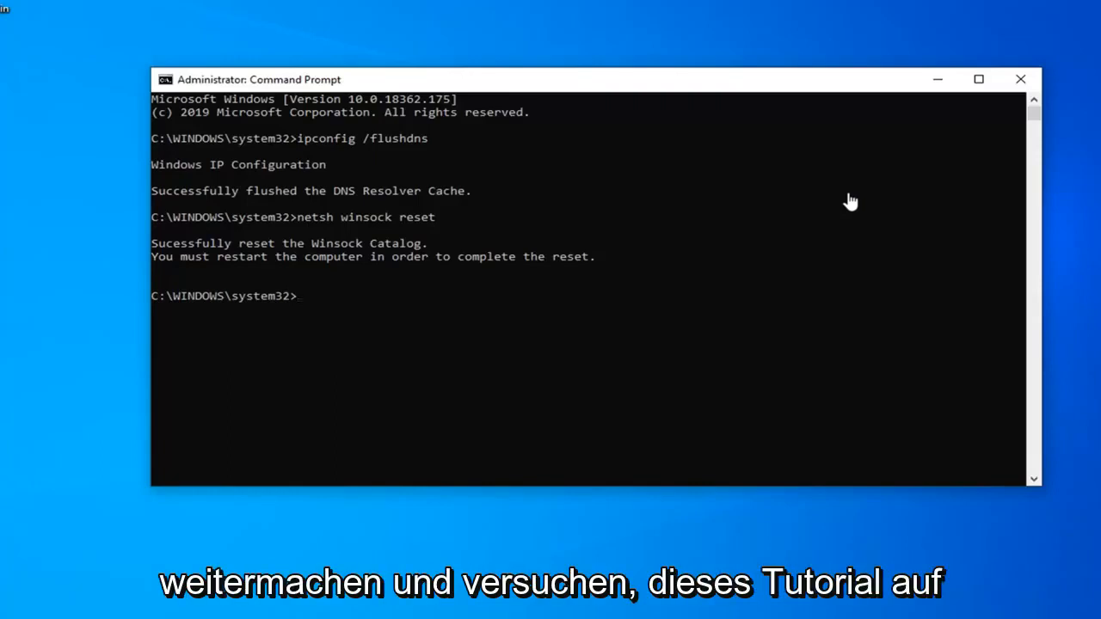